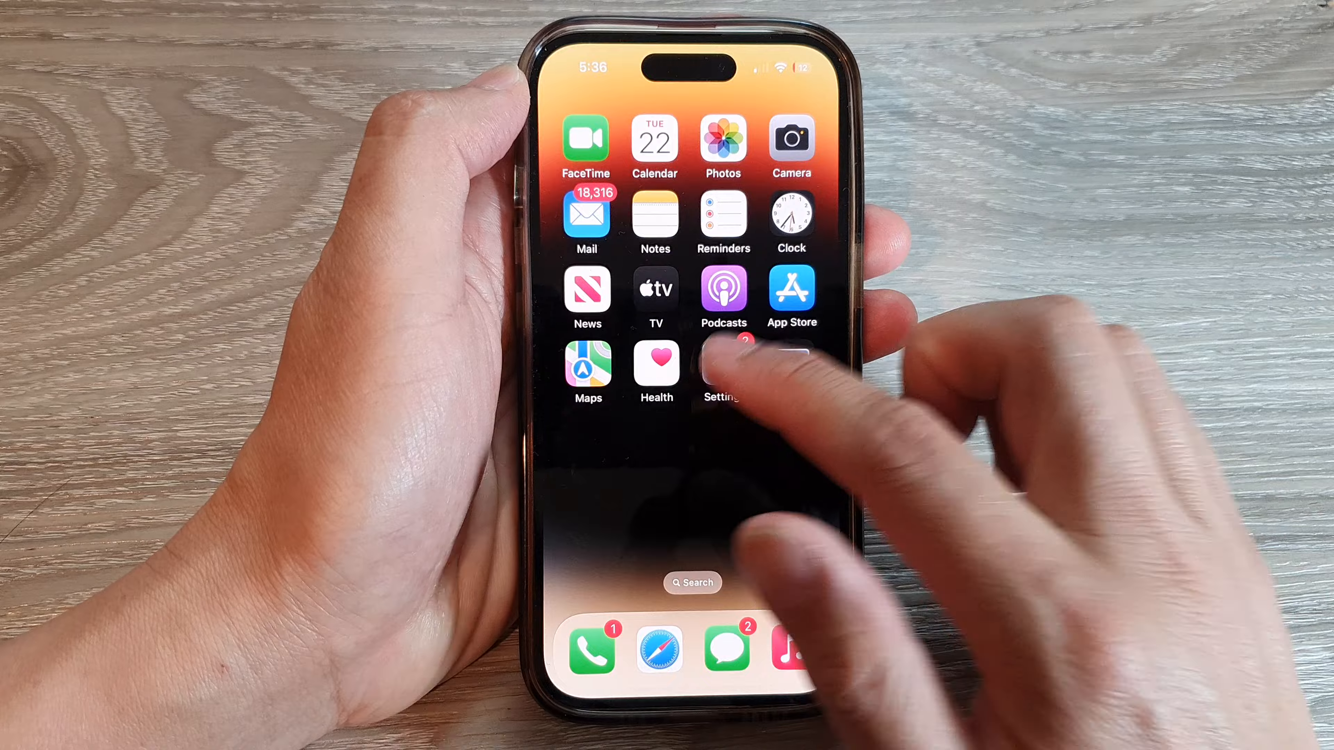
# Open Settings and scroll to FaceTime's Notifications settings.
pyautogui.click(722, 359)
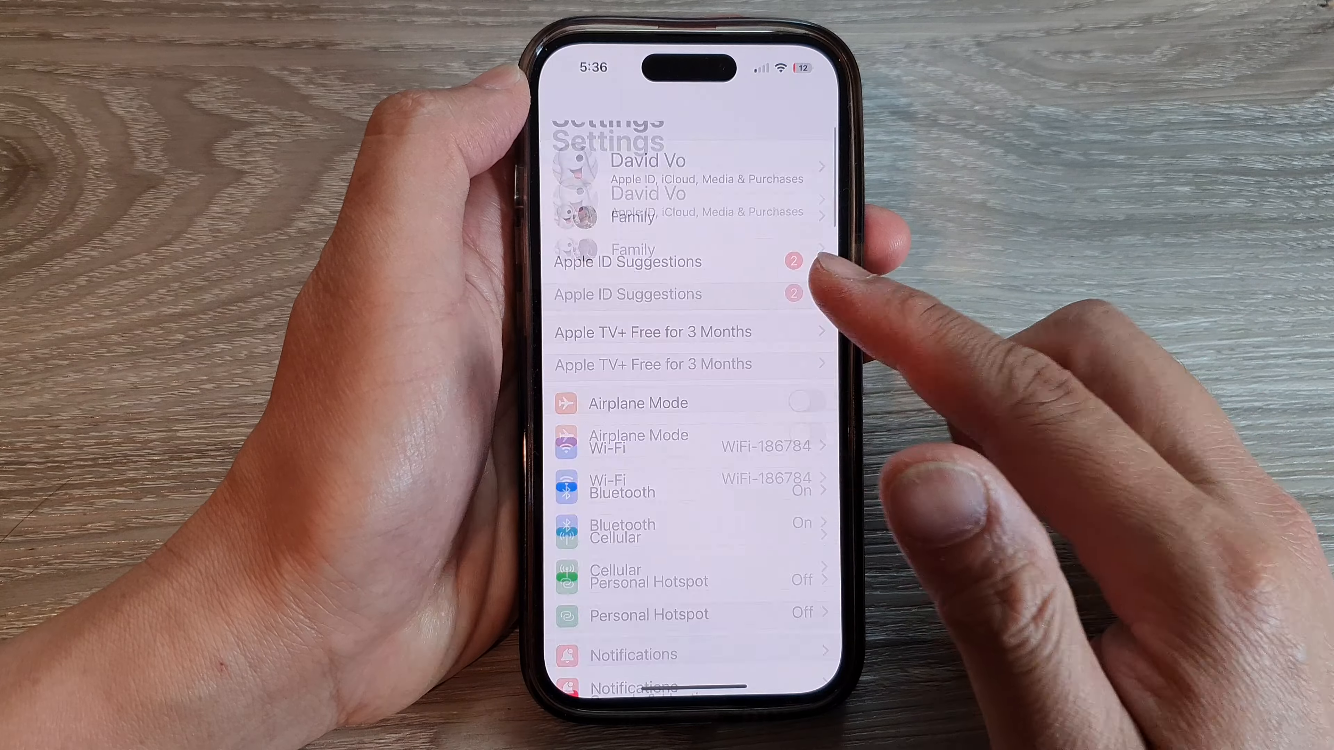
pyautogui.scroll(-3)
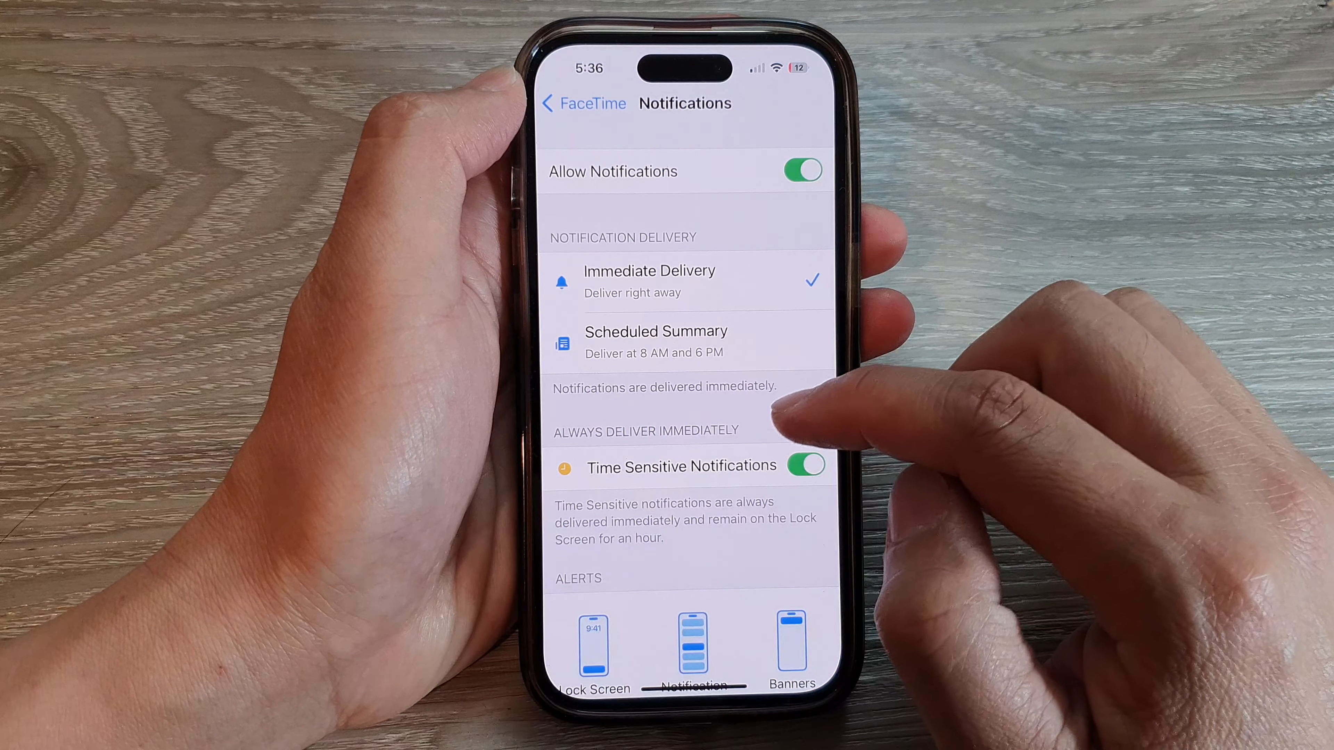
# Pick Stargaze as FaceTime's notification sound and return to the FaceTime settings page.
pyautogui.scroll(-3)
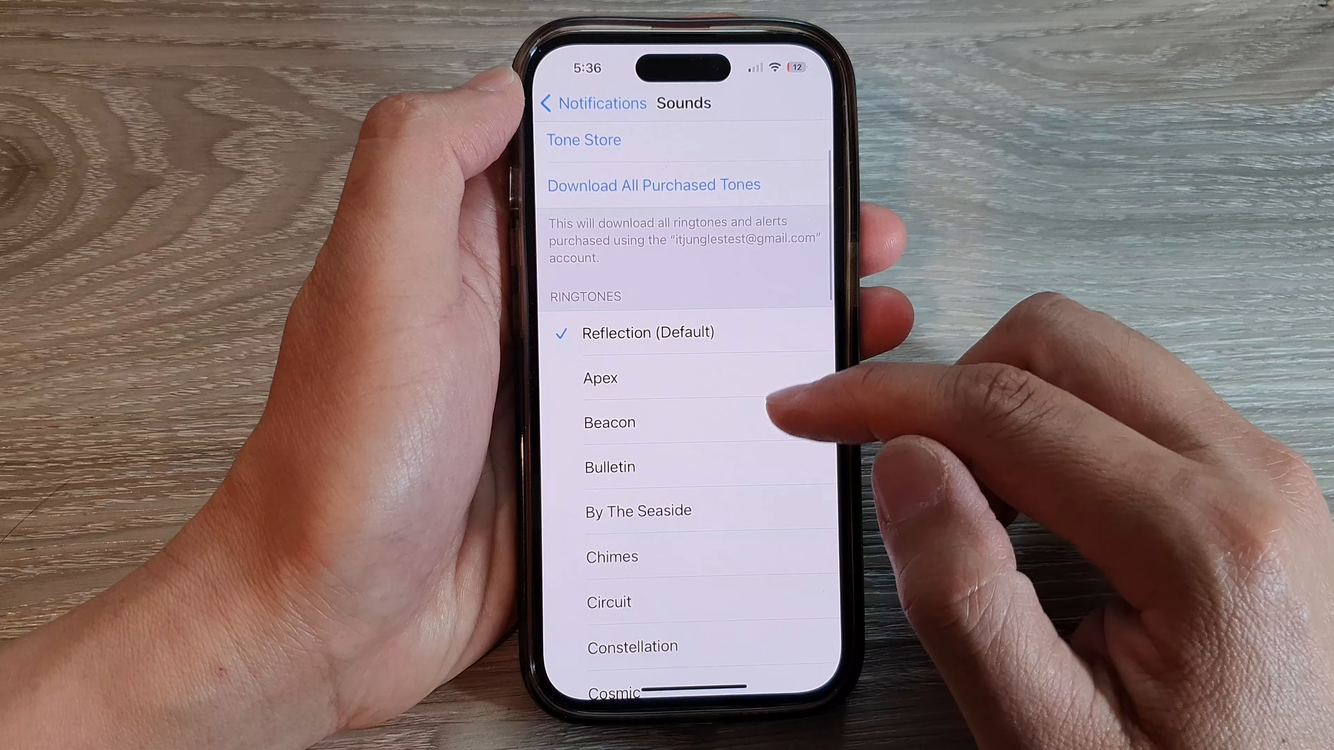
pyautogui.scroll(-3)
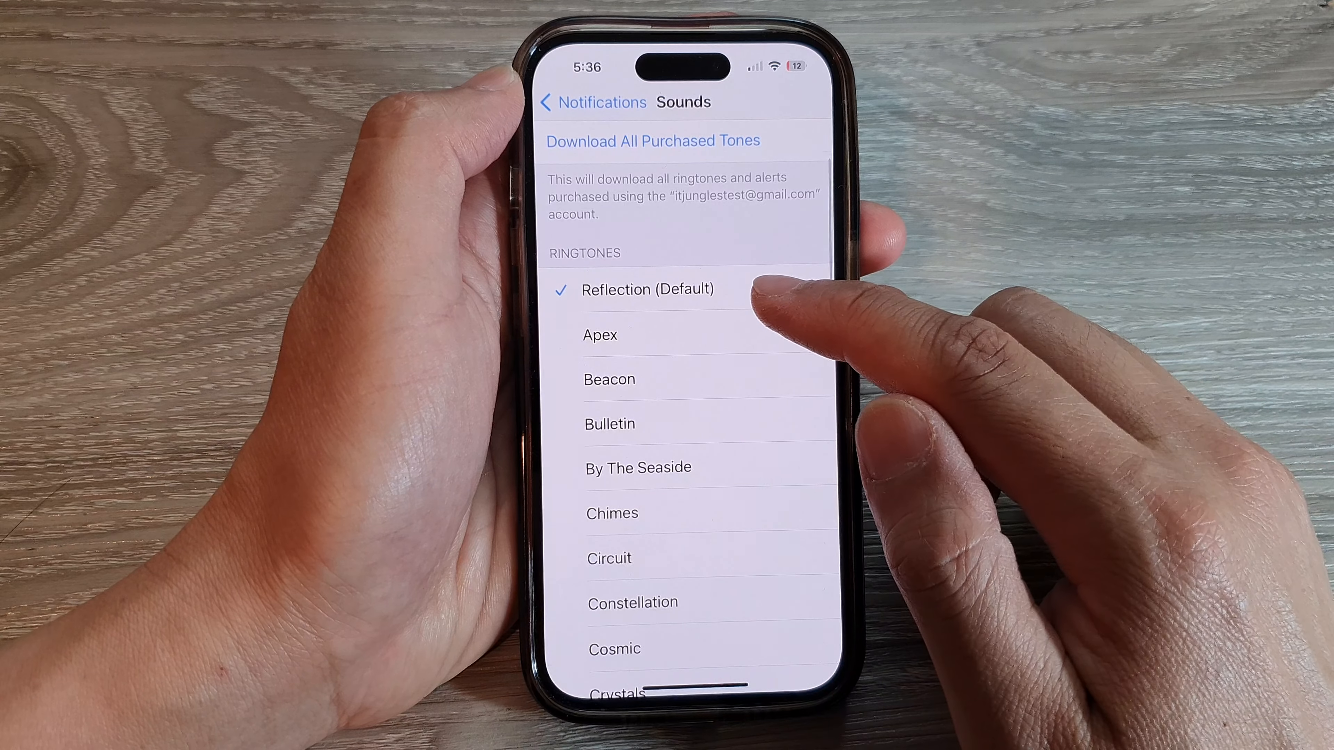
pyautogui.scroll(-3)
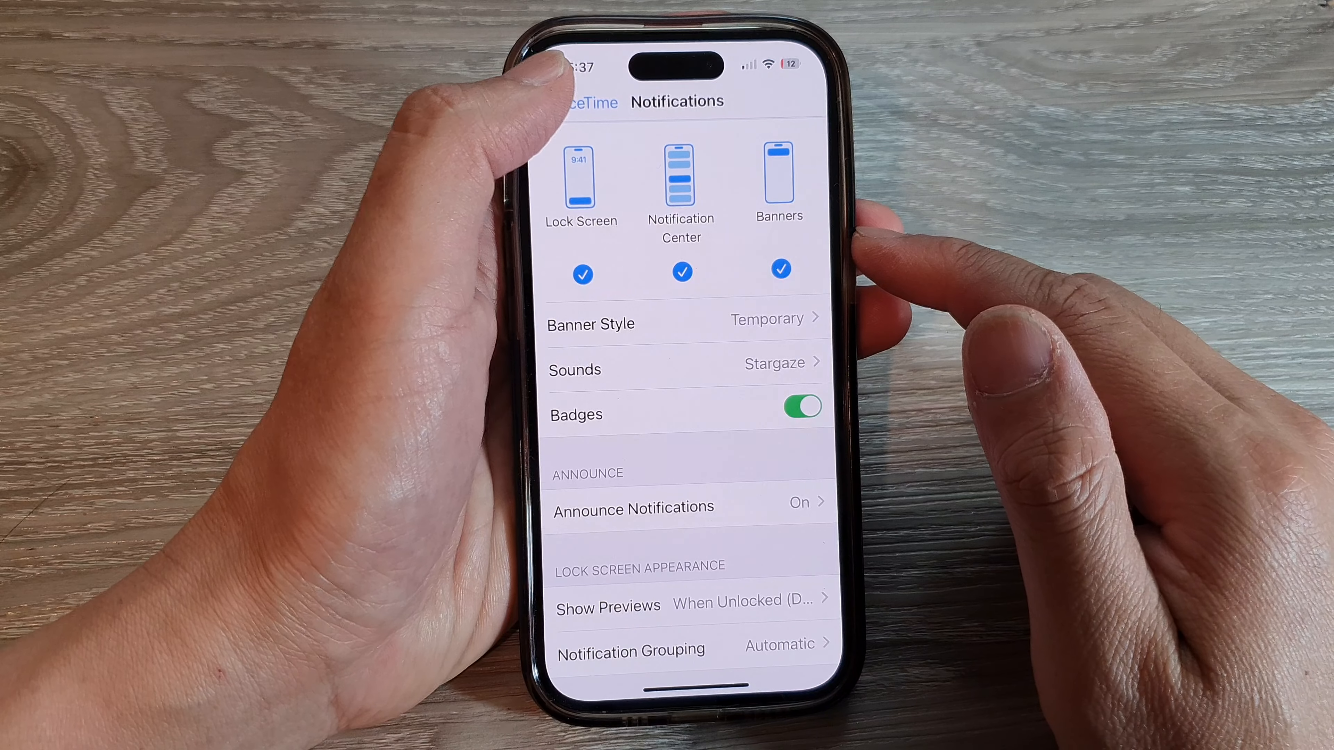
pyautogui.click(586, 103)
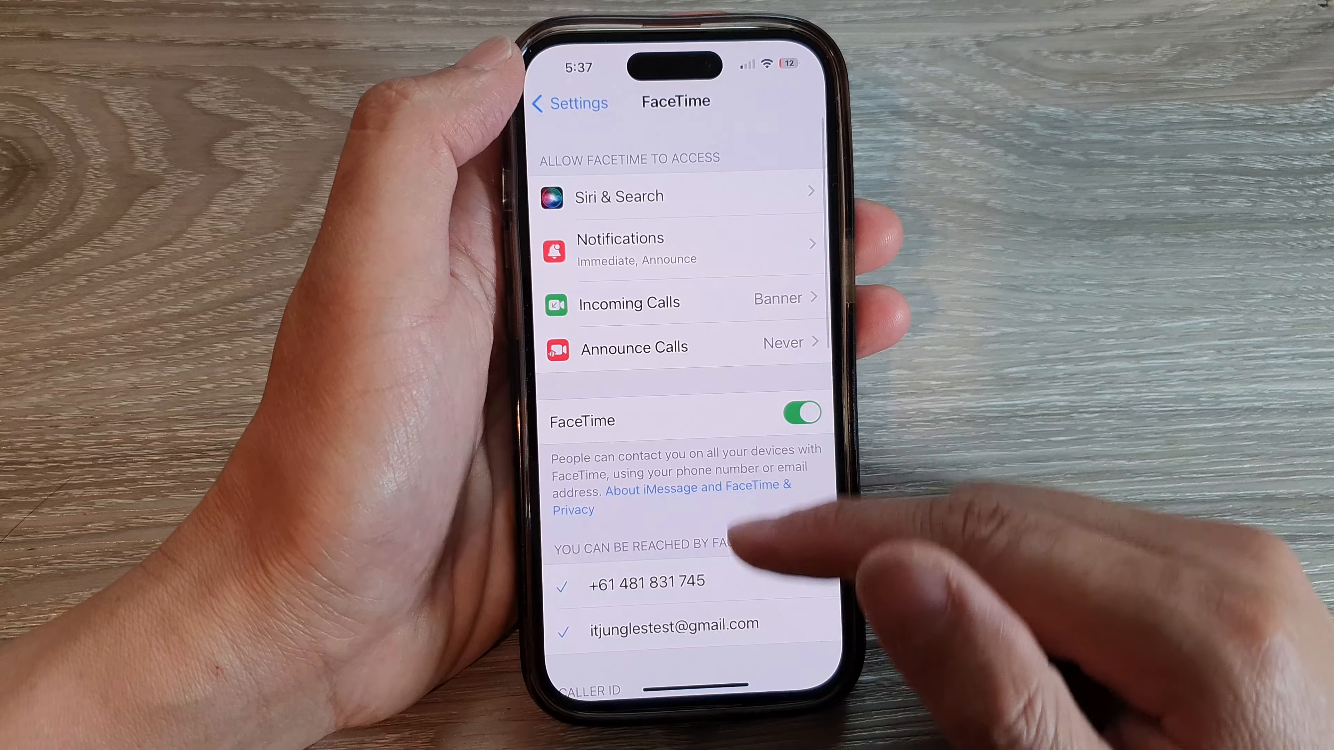